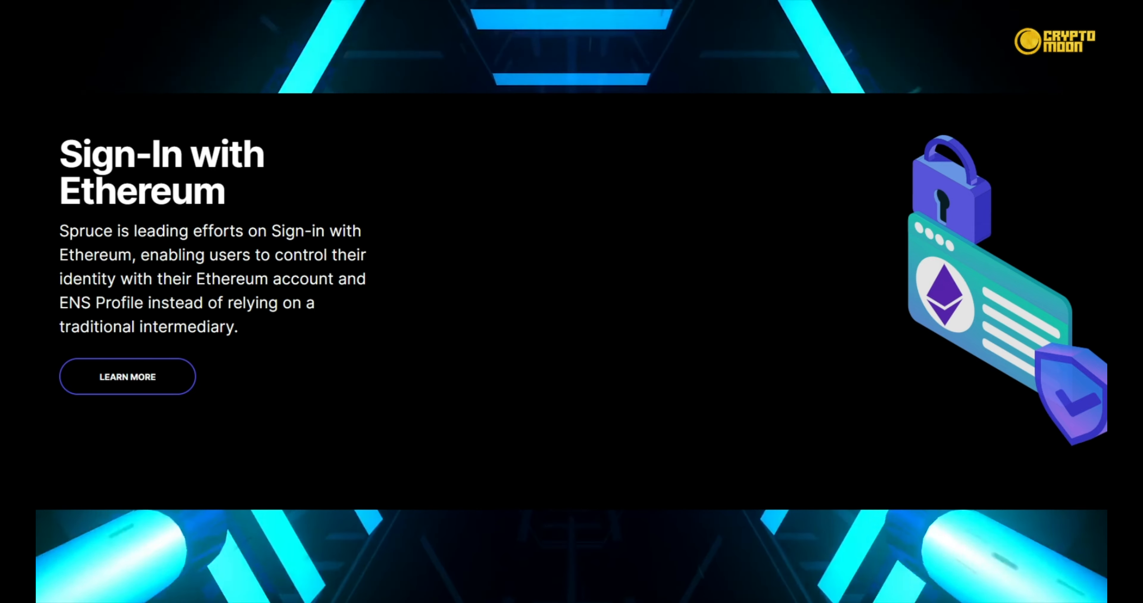
- Scroll from the Sign-In with Ethereum section down to Permissioned Storage for DAOs
scroll(down, 3)
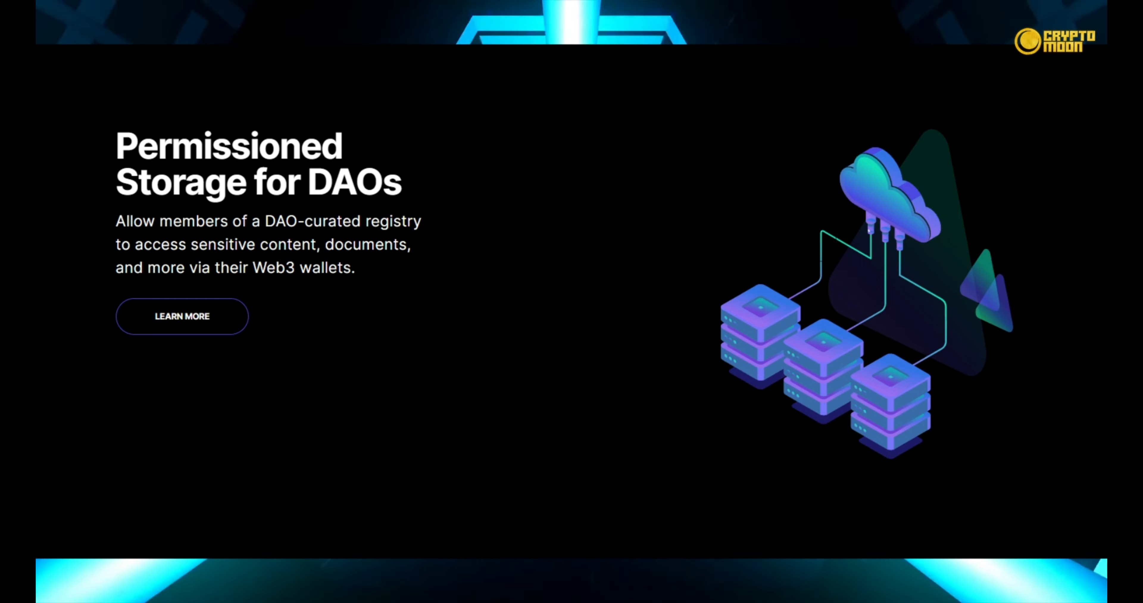
- Scroll to the Kepler cards: You Own The Storage, Seamless Web3 Experience, Programmable Permissioning
scroll(down, 3)
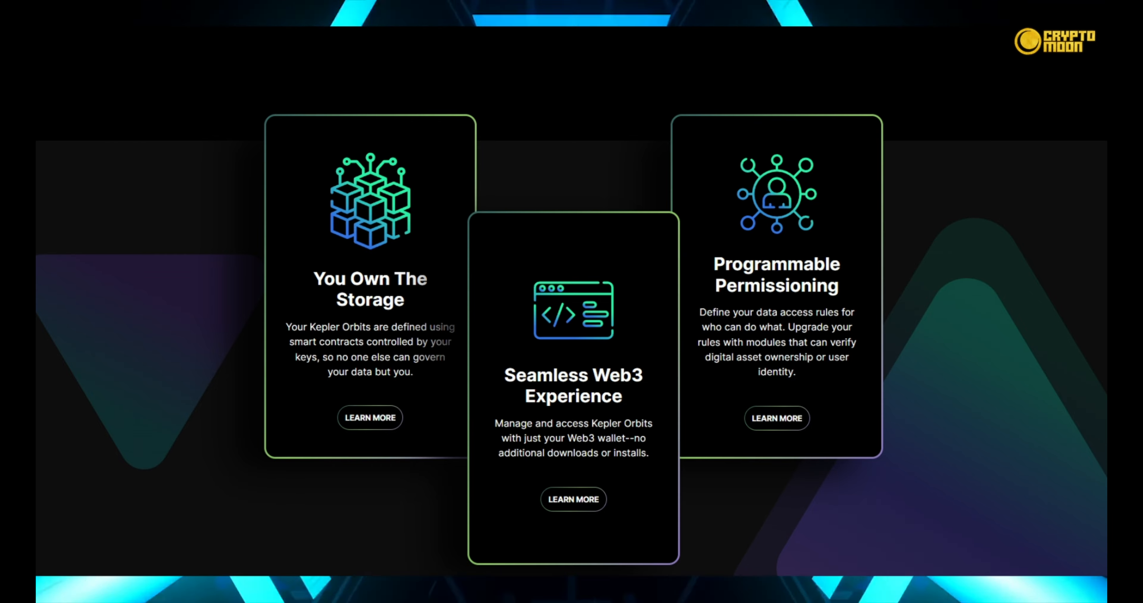
scroll(down, 3)
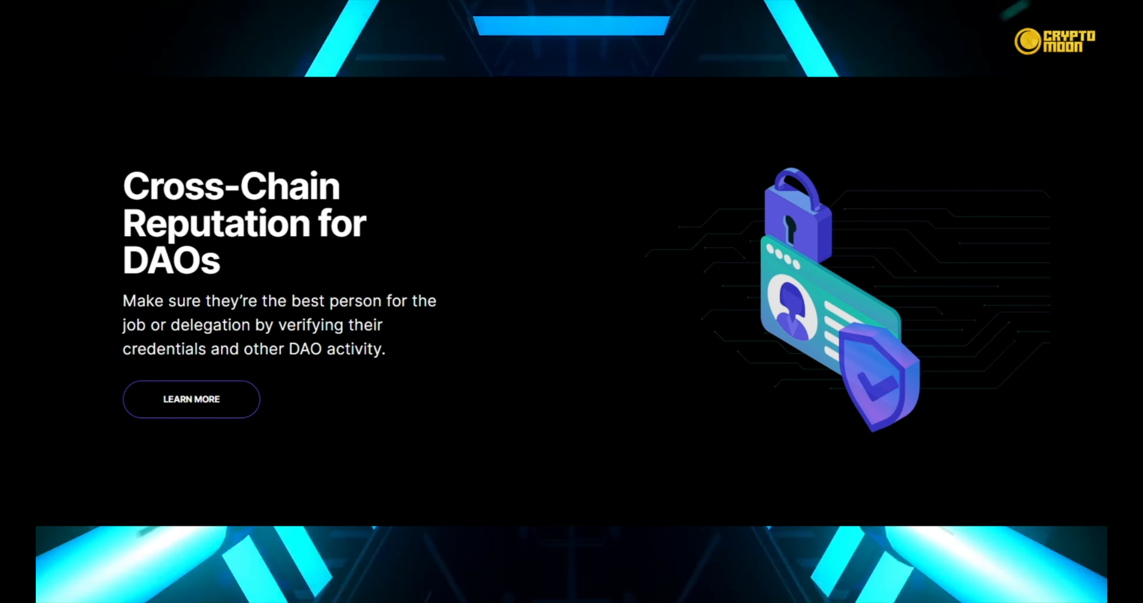
- Scroll past Cross-Chain Reputation for DAOs toward the 'The Trees are in Season' About Us page
scroll(down, 3)
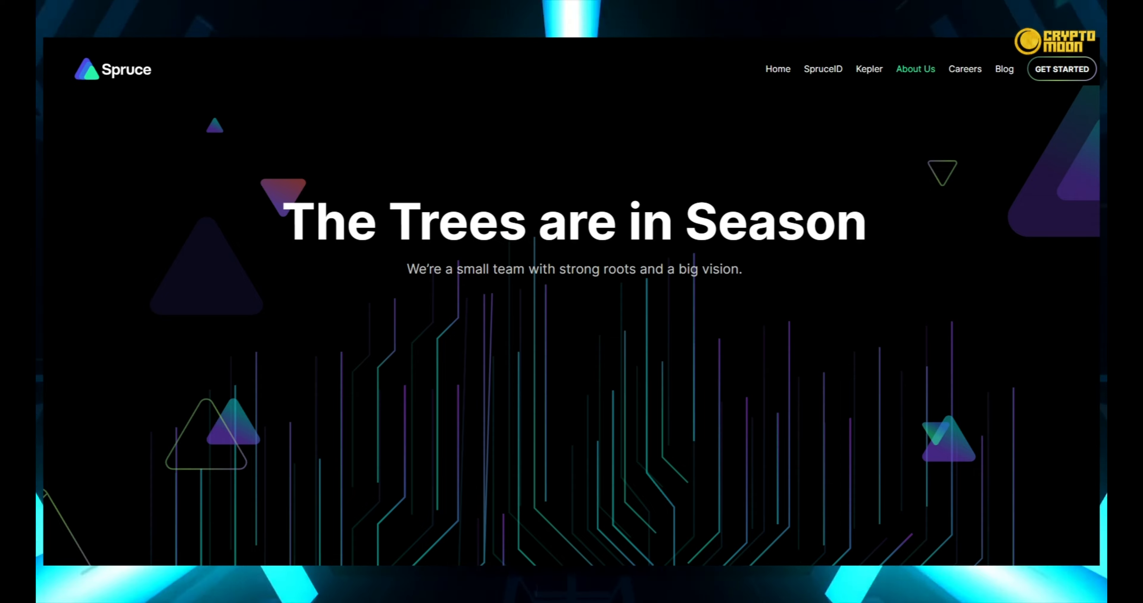
scroll(down, 3)
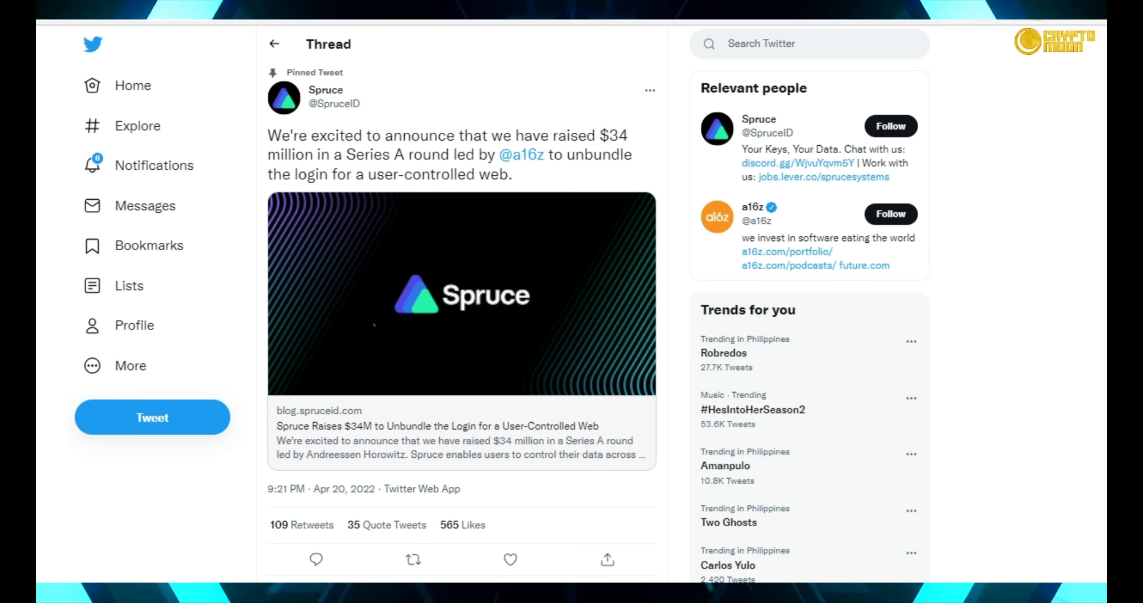
click(326, 90)
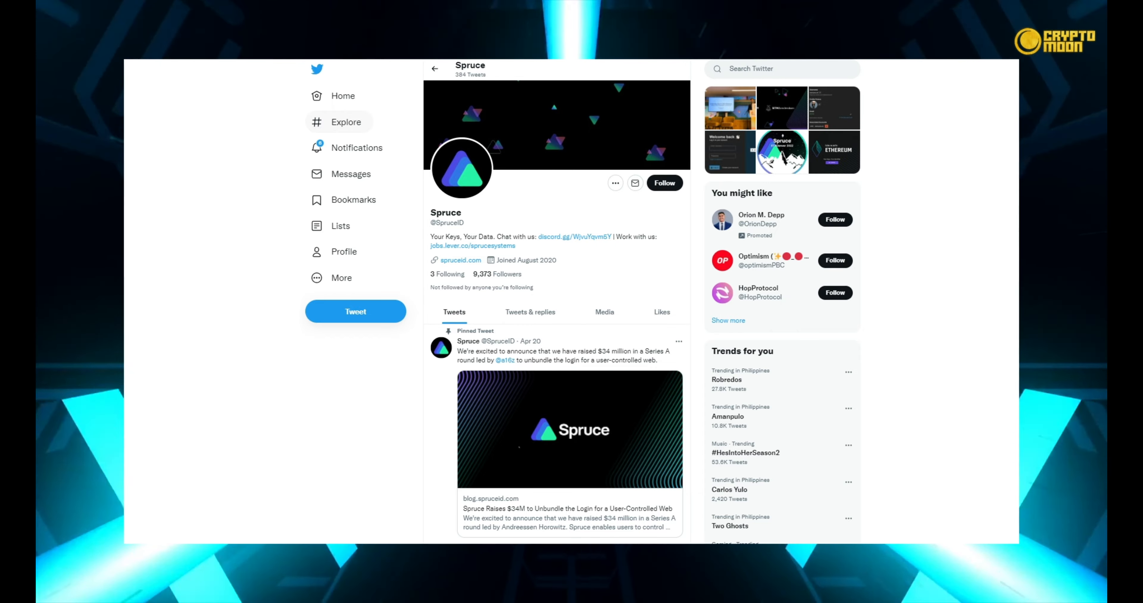